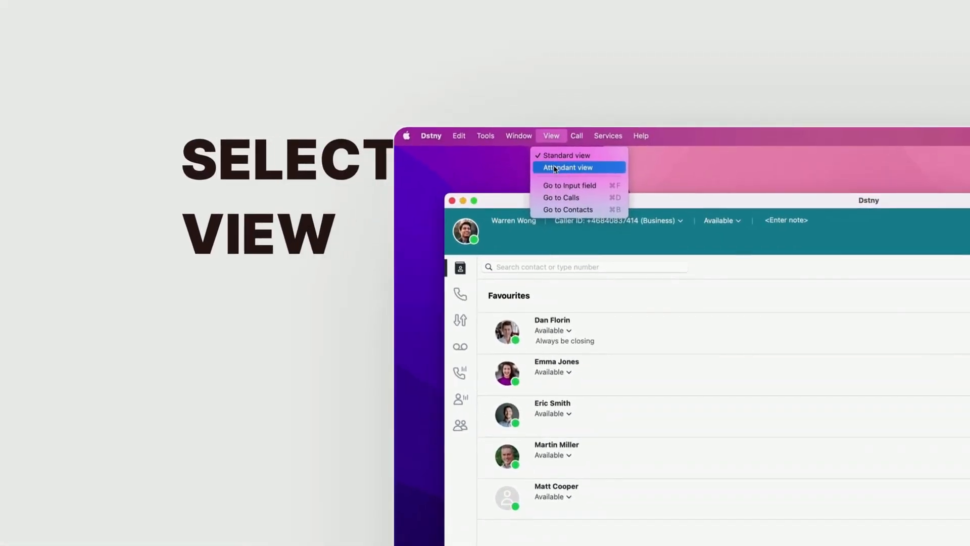
# Choose Attendant view from the View menu.
pyautogui.click(567, 167)
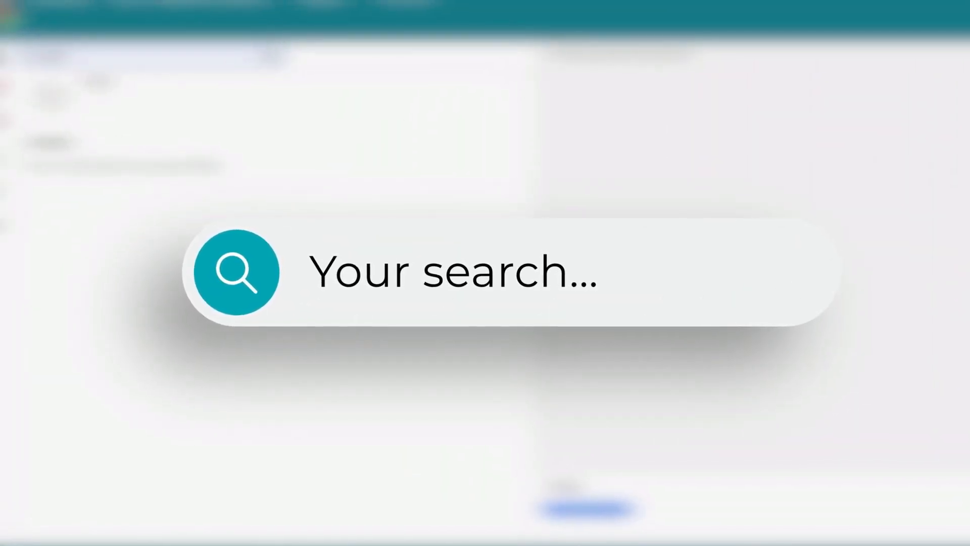
pyautogui.write('Arth')
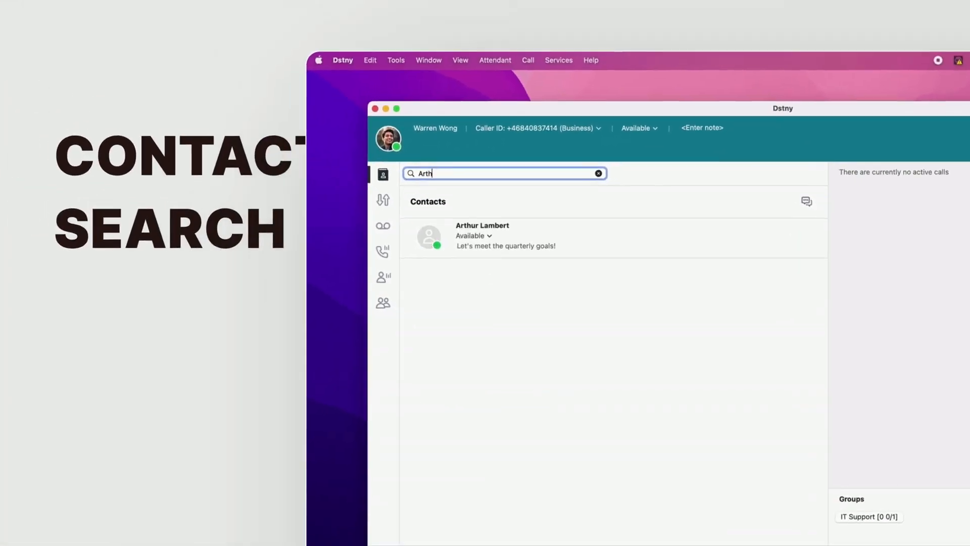
pyautogui.write('ur')
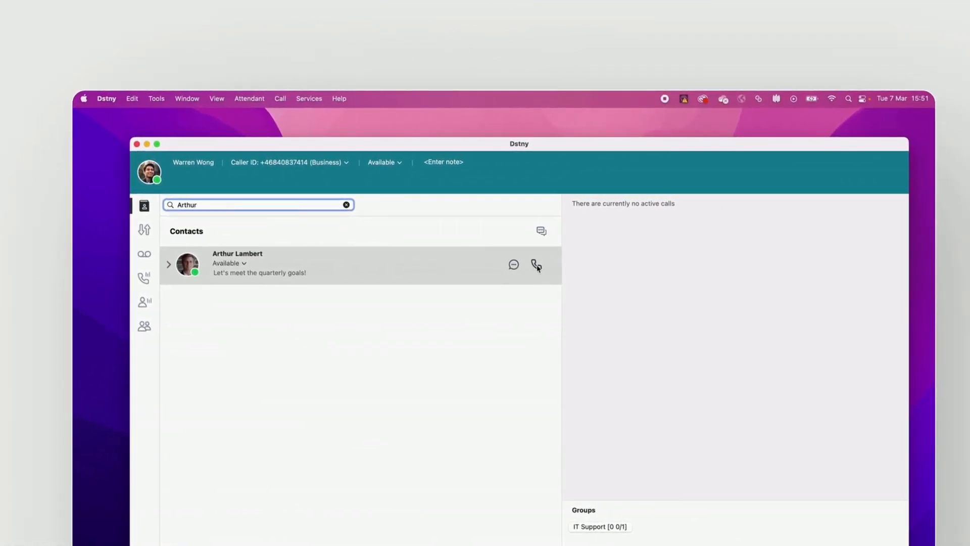
pyautogui.click(536, 264)
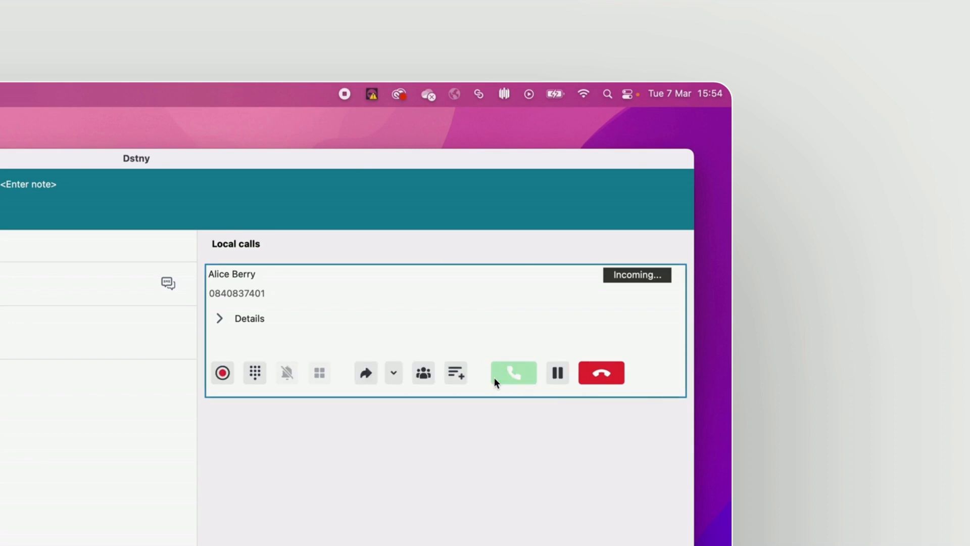
pyautogui.click(513, 373)
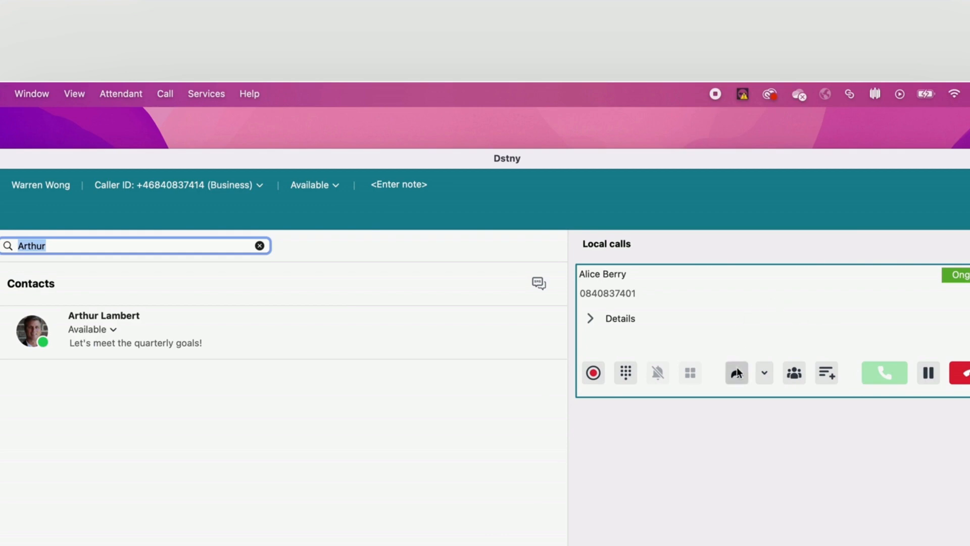
pyautogui.click(737, 373)
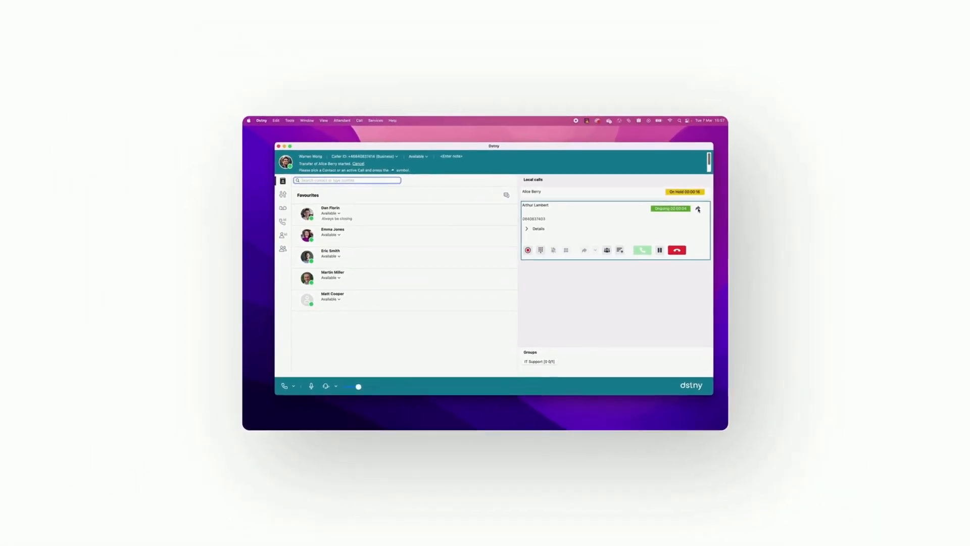
pyautogui.click(677, 250)
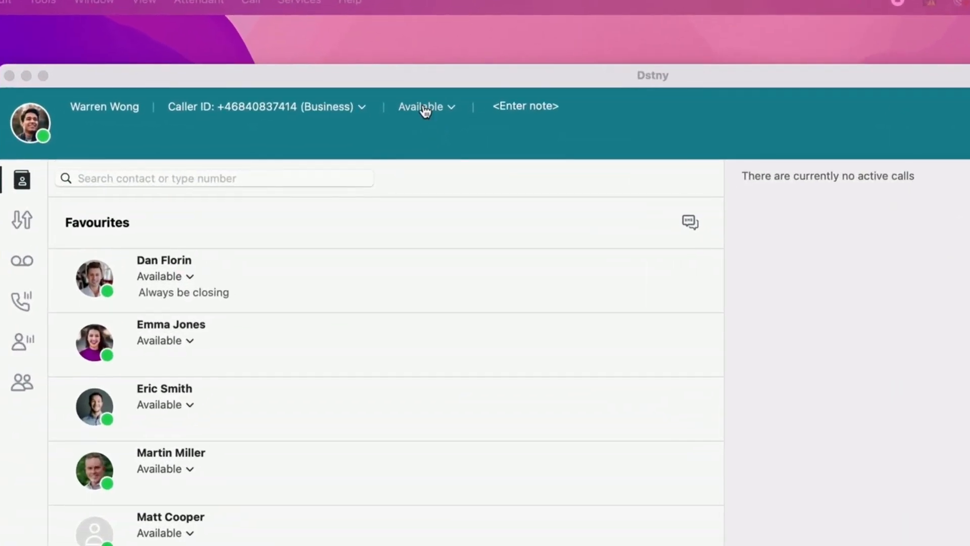
pyautogui.click(425, 106)
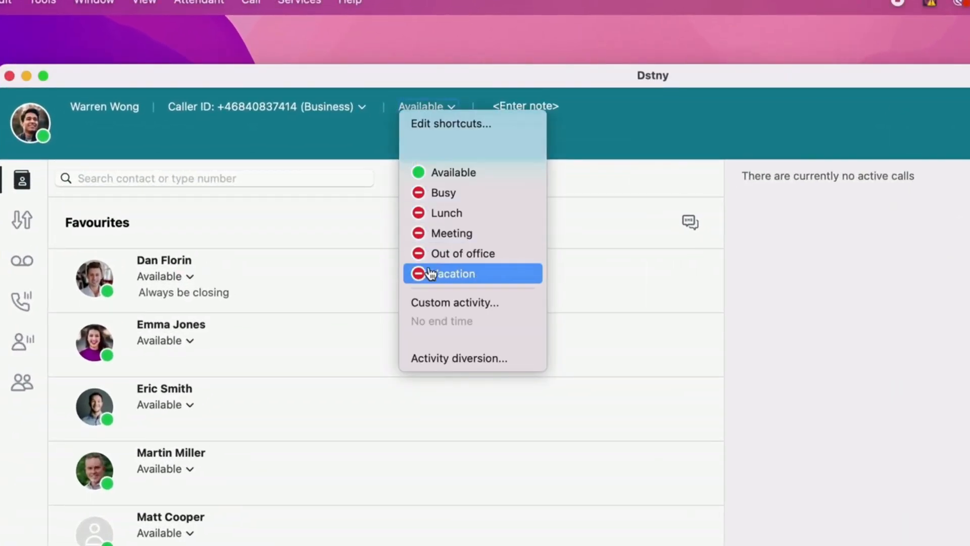
pyautogui.moveTo(454, 302)
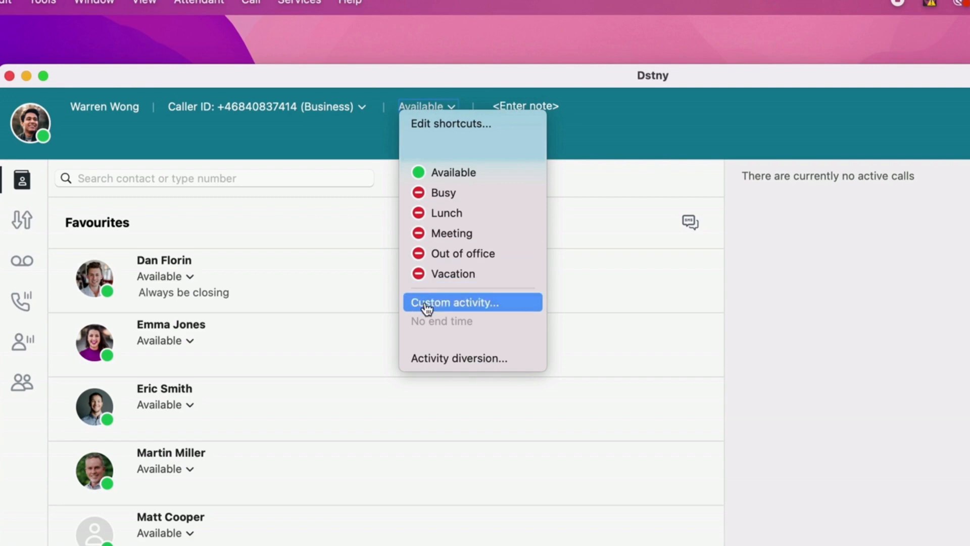
# Create a custom Busy activity with an end time and confirm it.
pyautogui.click(453, 302)
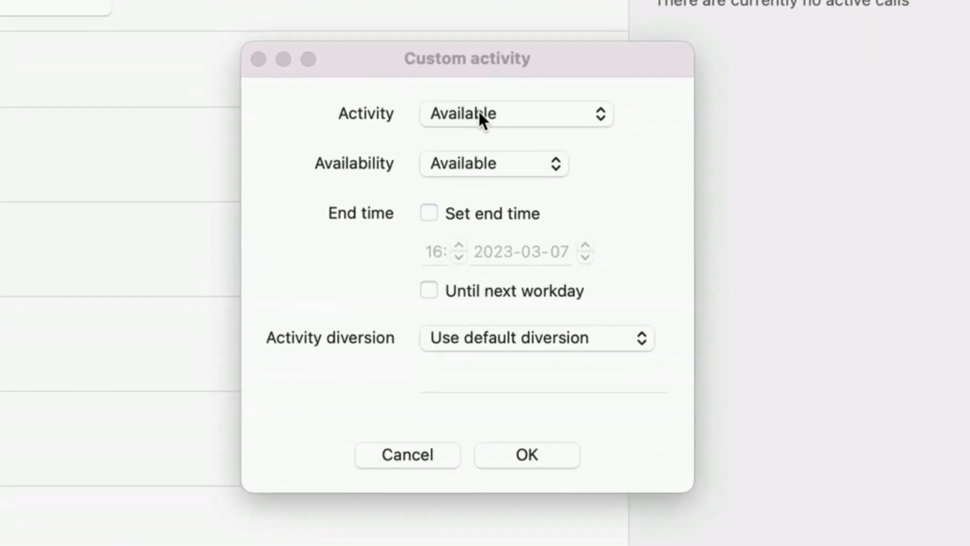
pyautogui.click(515, 113)
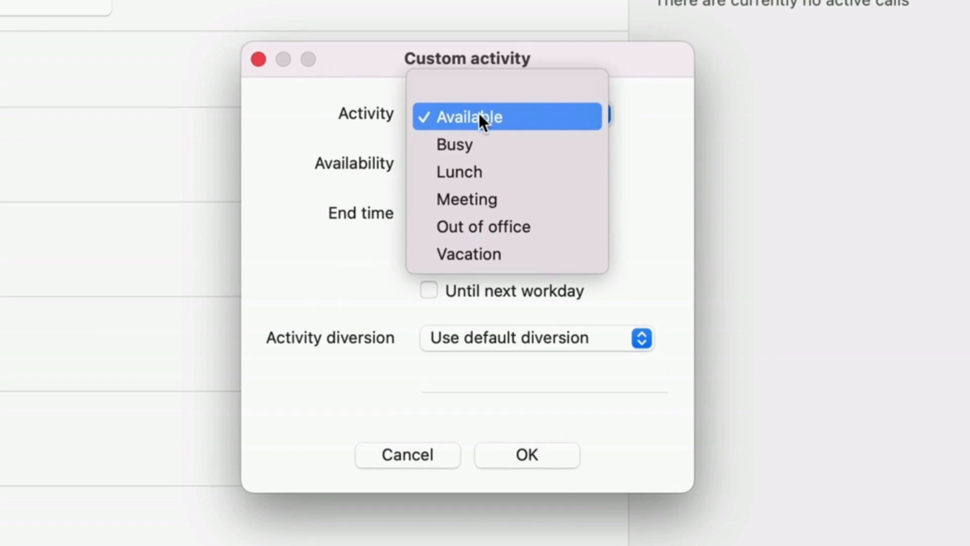
pyautogui.click(455, 145)
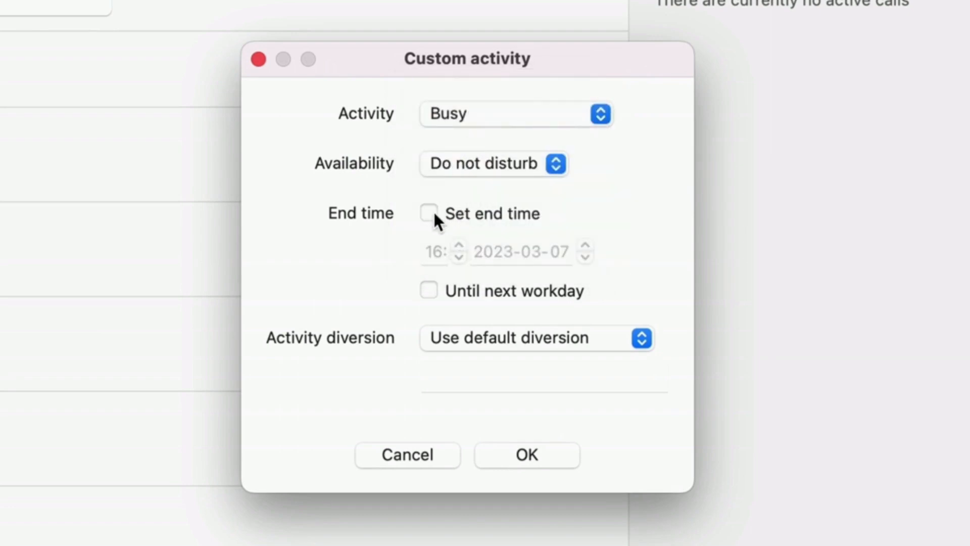
pyautogui.click(429, 213)
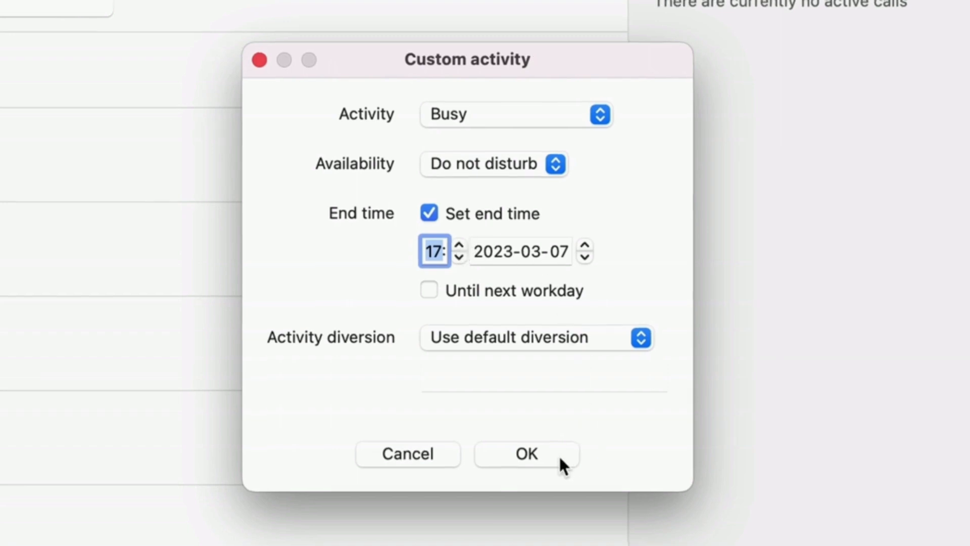
pyautogui.click(526, 454)
pyautogui.write('If y')
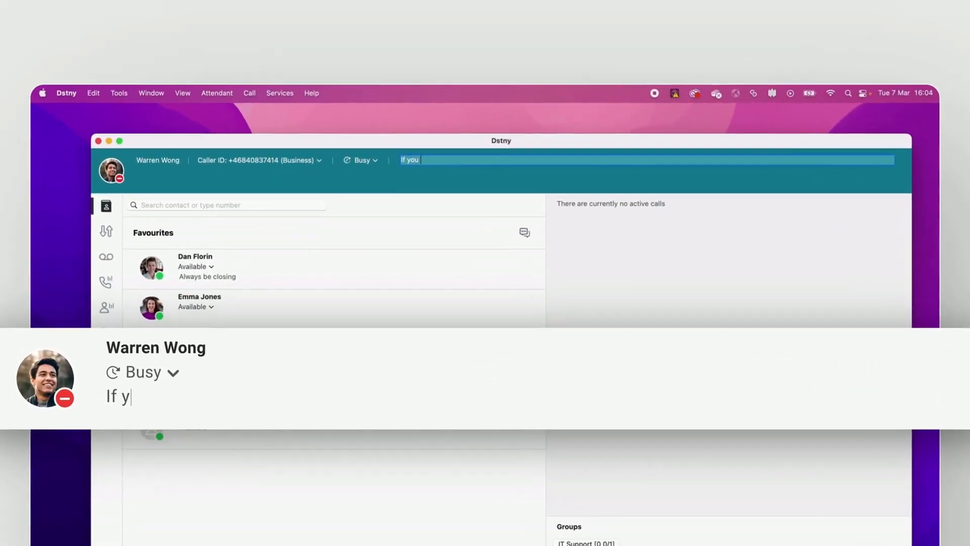
# Enter the status note 'If you need help, give me a call!'.
pyautogui.write('ou need hel')
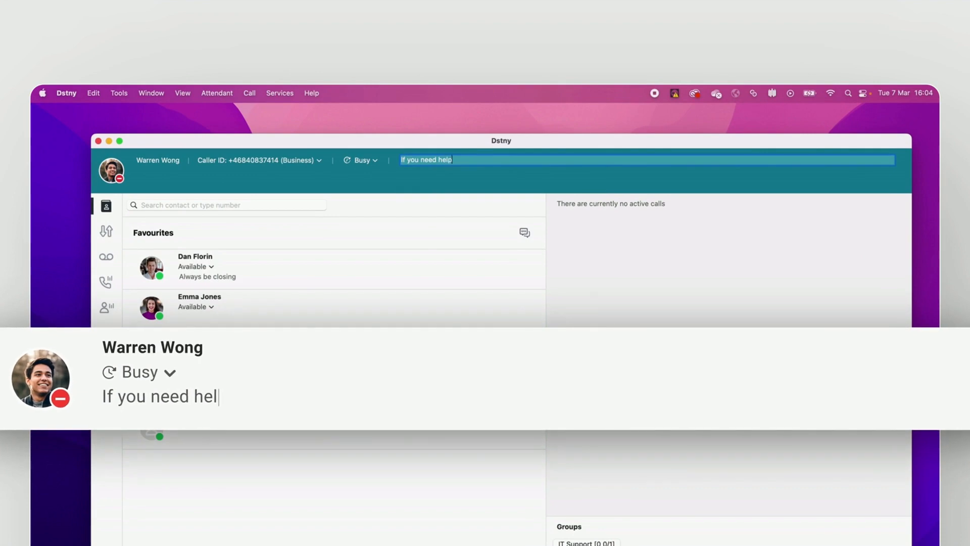
pyautogui.write('p, give me a')
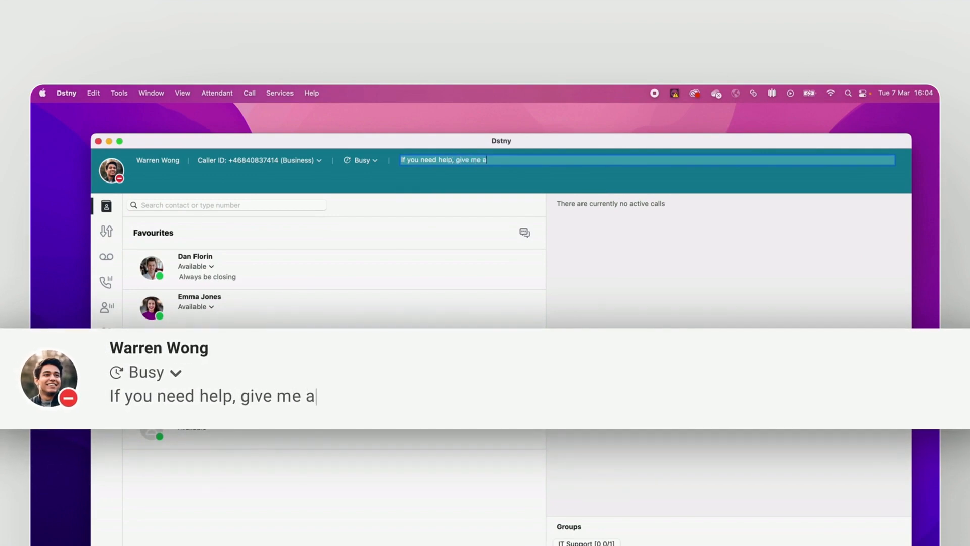
pyautogui.write('call!')
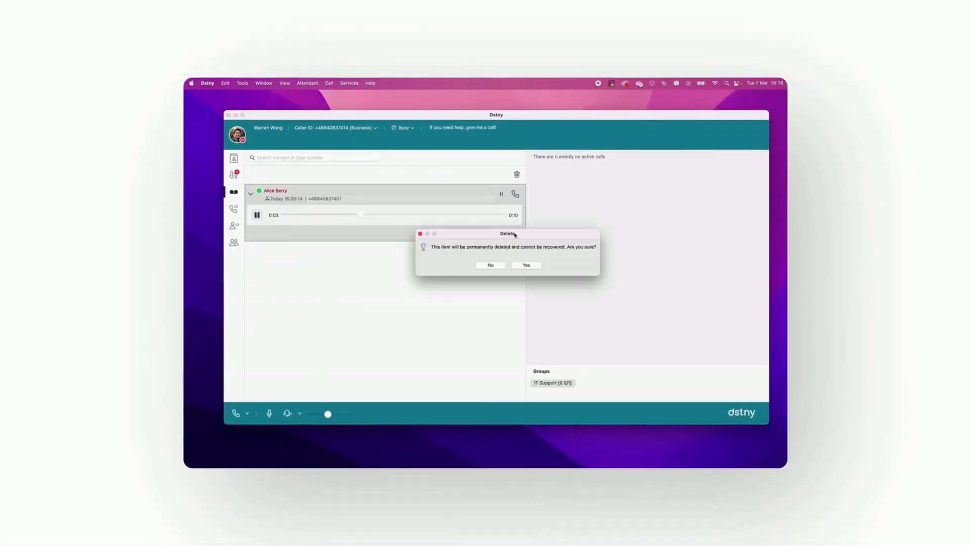
pyautogui.click(525, 265)
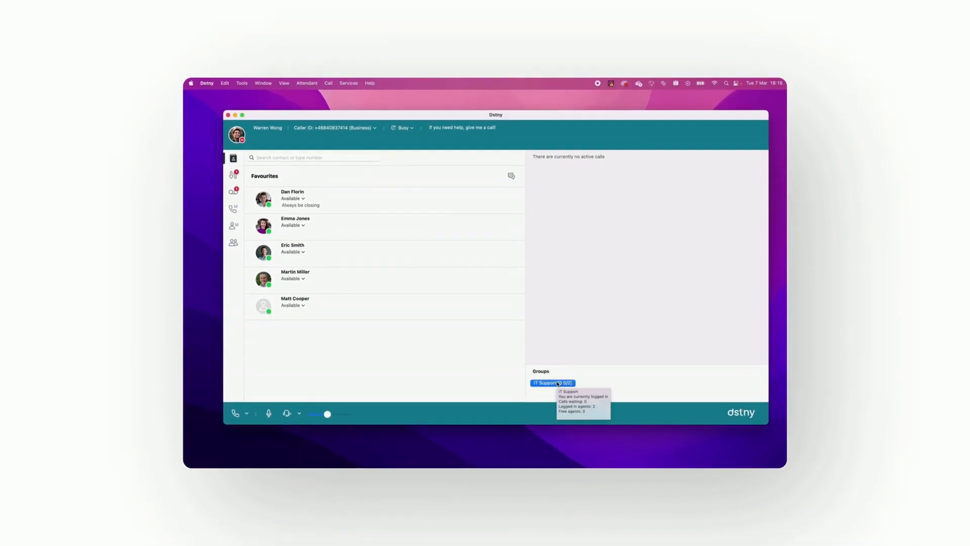
# Show the IT Support group members and select a member's status.
pyautogui.click(233, 182)
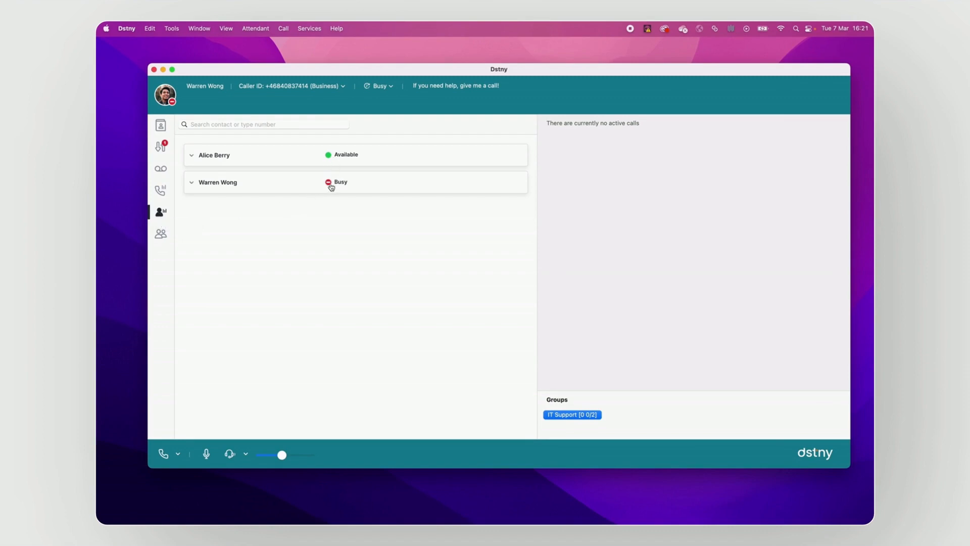
pyautogui.click(214, 154)
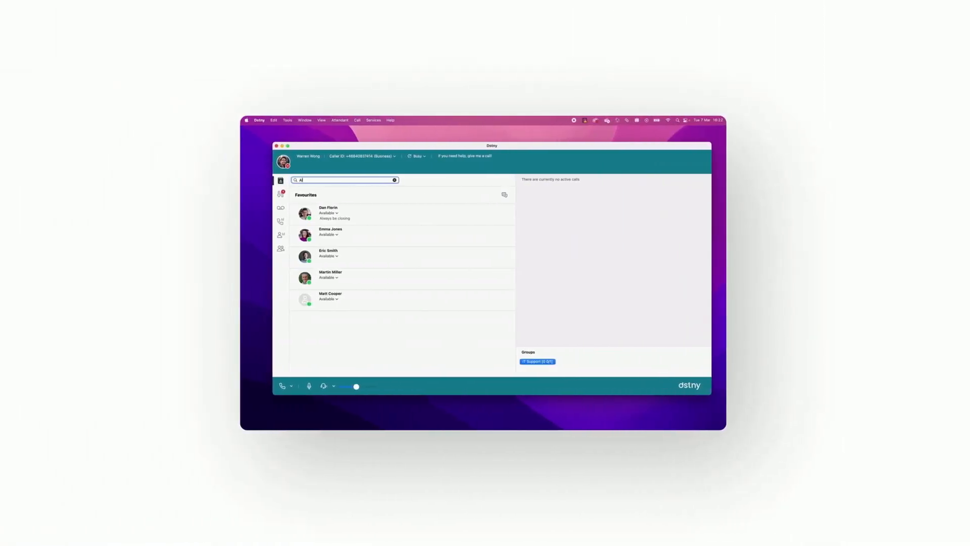
pyautogui.write('Alice')
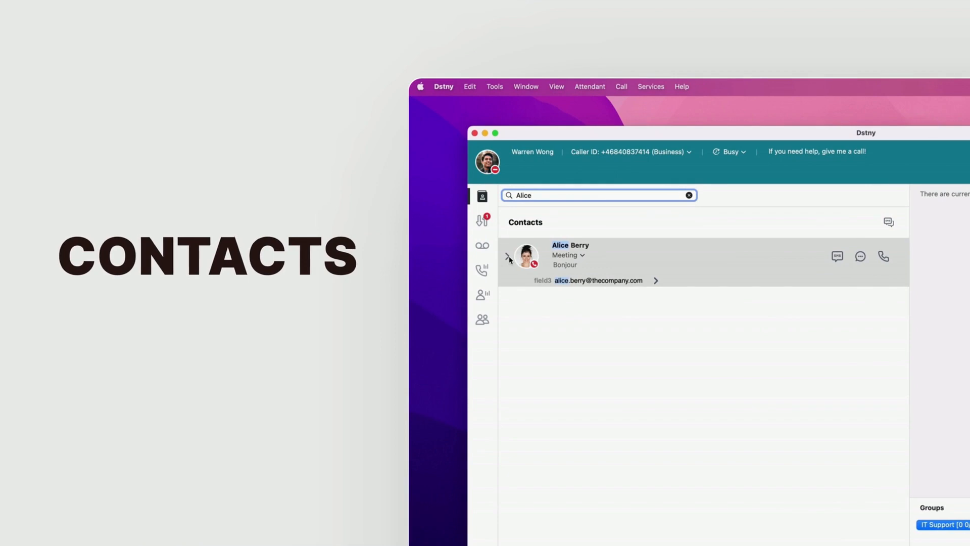
pyautogui.click(508, 256)
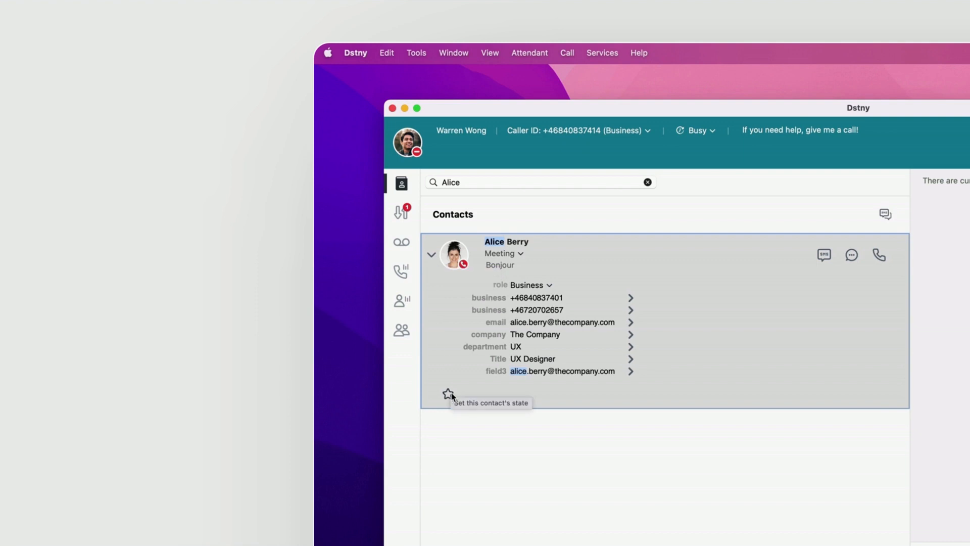
pyautogui.click(448, 395)
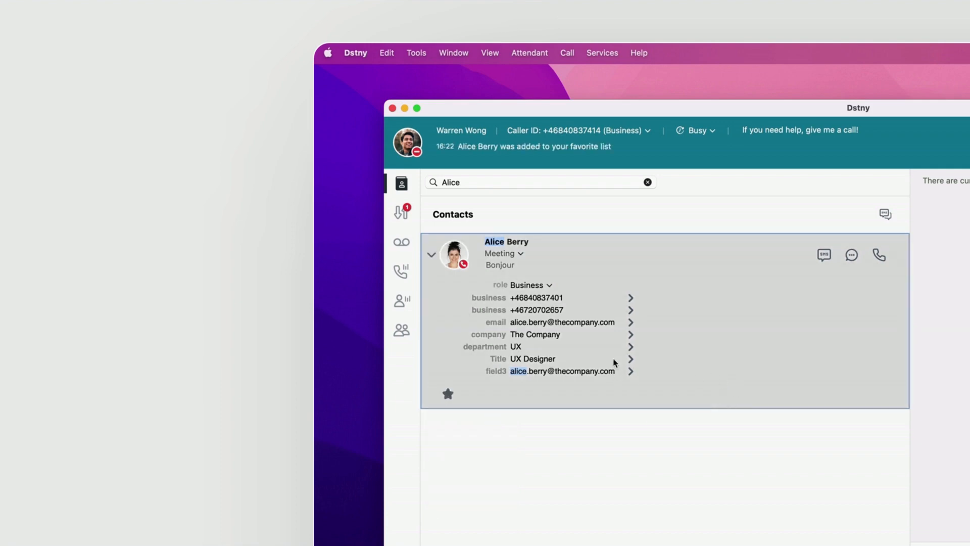
pyautogui.moveTo(548, 267)
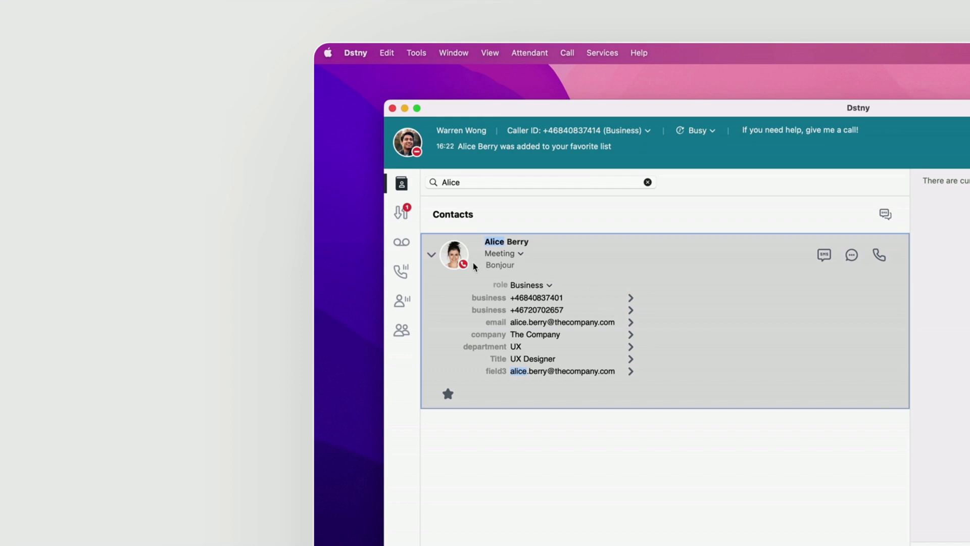
pyautogui.moveTo(503, 263)
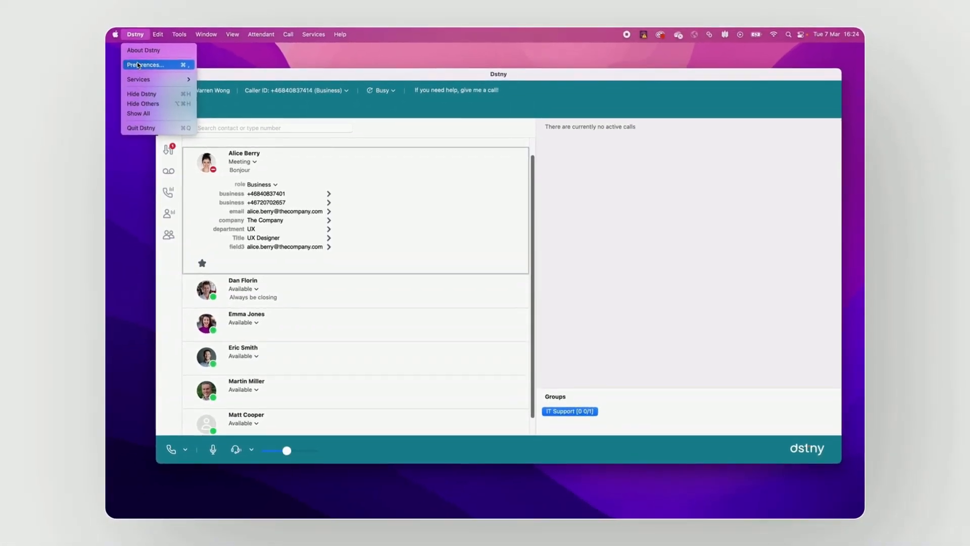
# Choose Dstny > Preferences… to show the Account settings.
pyautogui.click(145, 65)
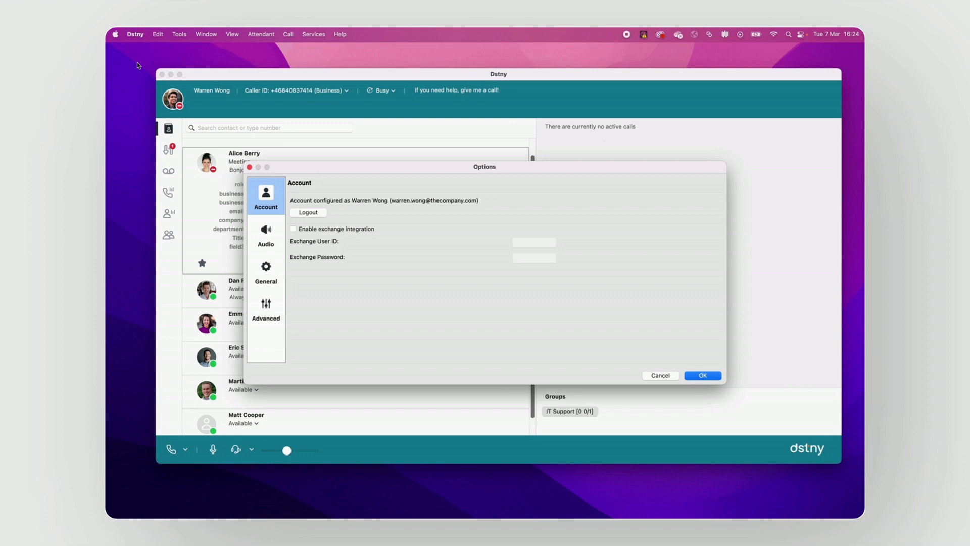
pyautogui.moveTo(271, 321)
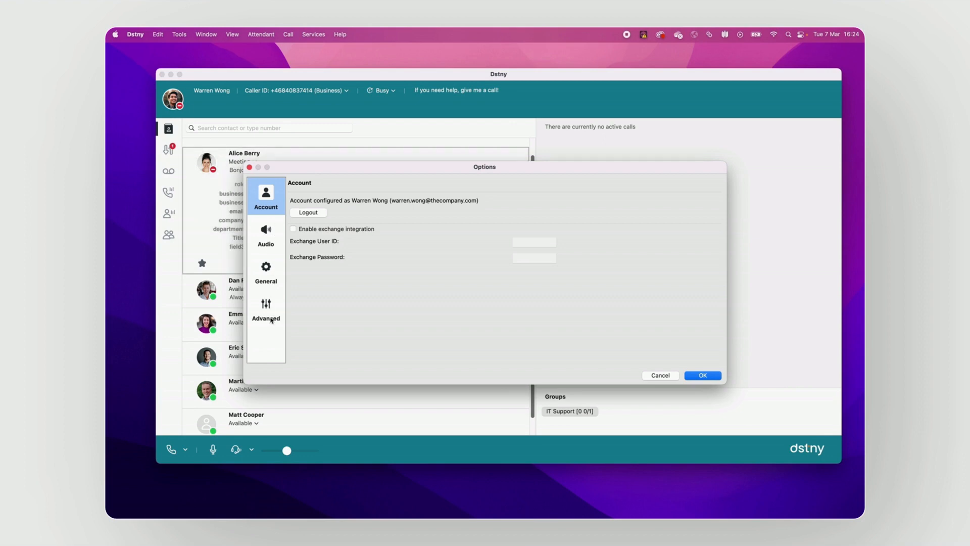